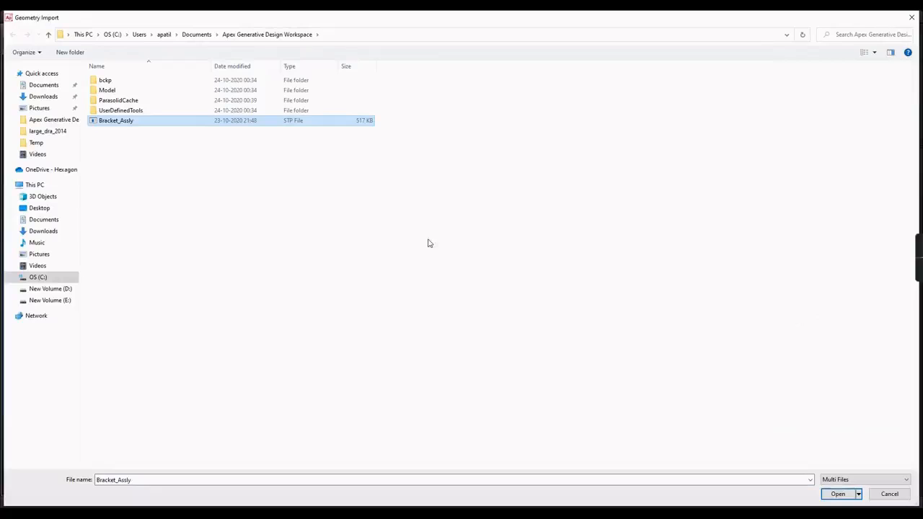
# Step: Import Bracket_Assly.stp so its two bracket bodies appear in the model tree
pyautogui.click(837, 495)
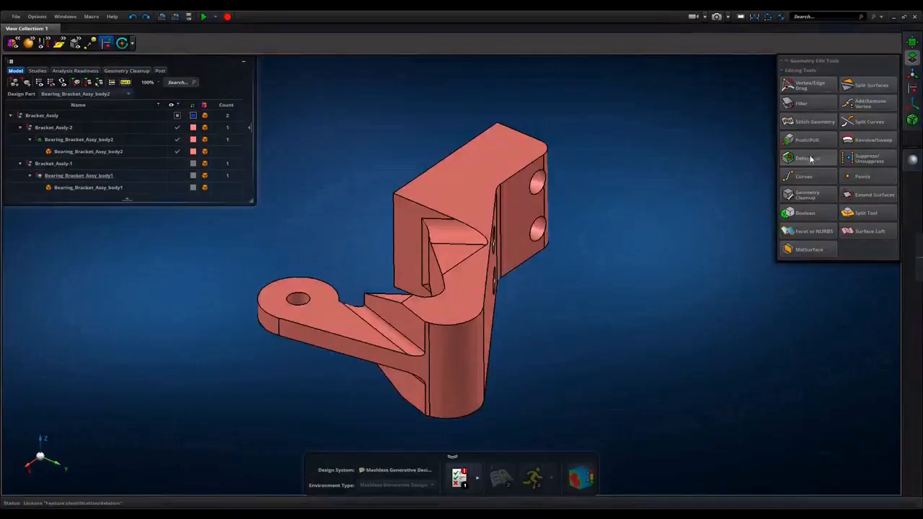
# Step: Start a Non-Design Region definition from the Optimization Tools
pyautogui.click(806, 158)
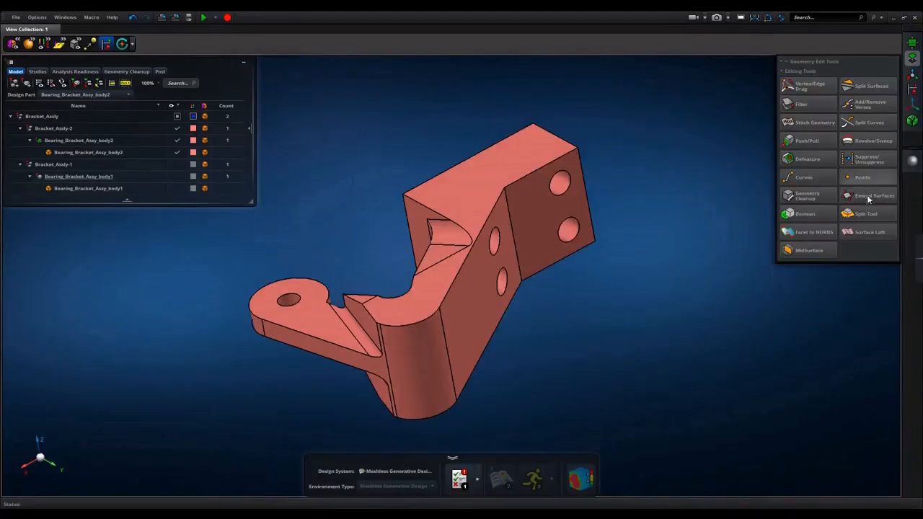
pyautogui.click(869, 213)
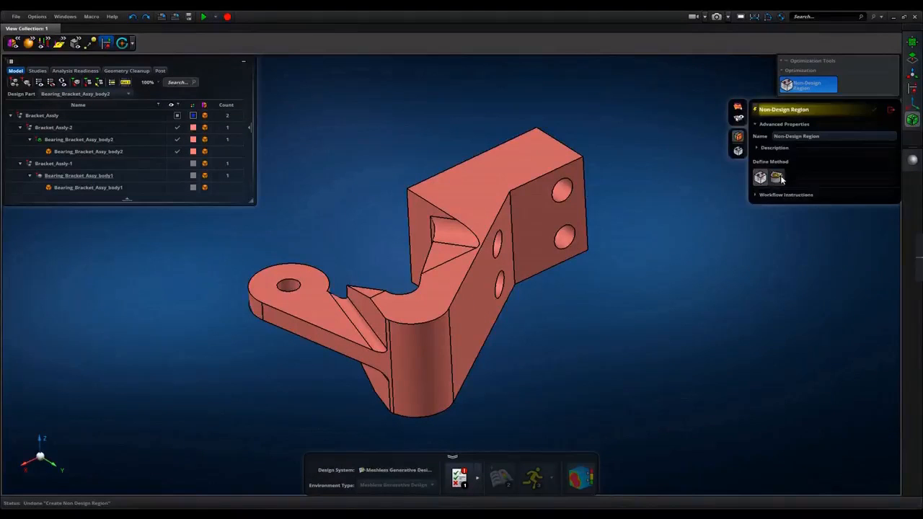
# Step: Ring the bearing and bolt holes with 3 mm offset non-design regions
pyautogui.click(776, 177)
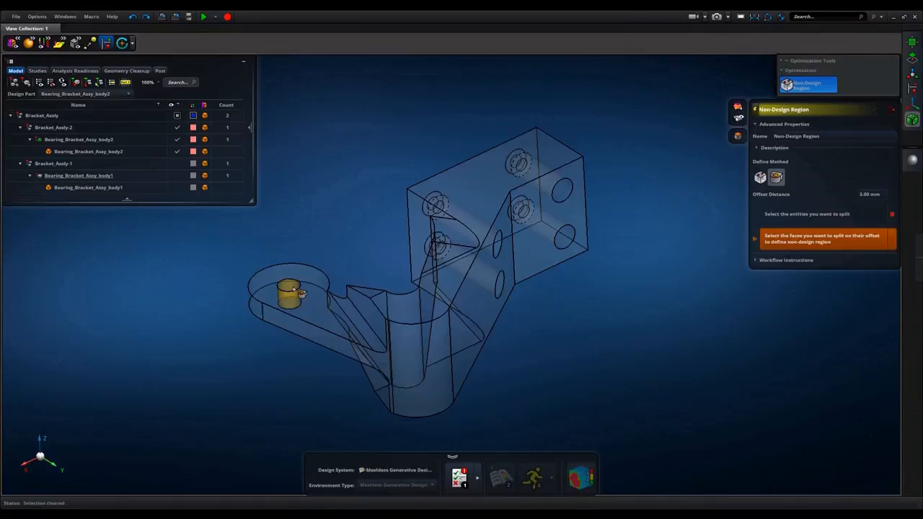
pyautogui.click(288, 283)
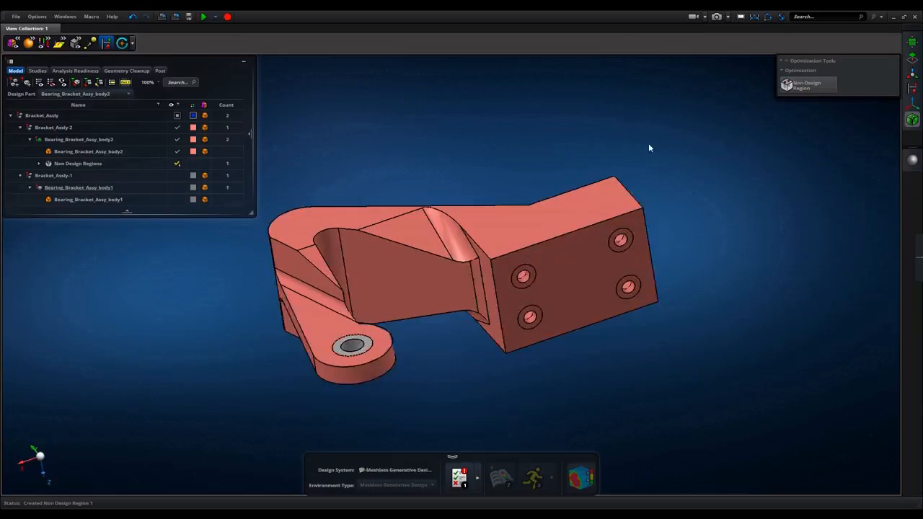
pyautogui.click(807, 84)
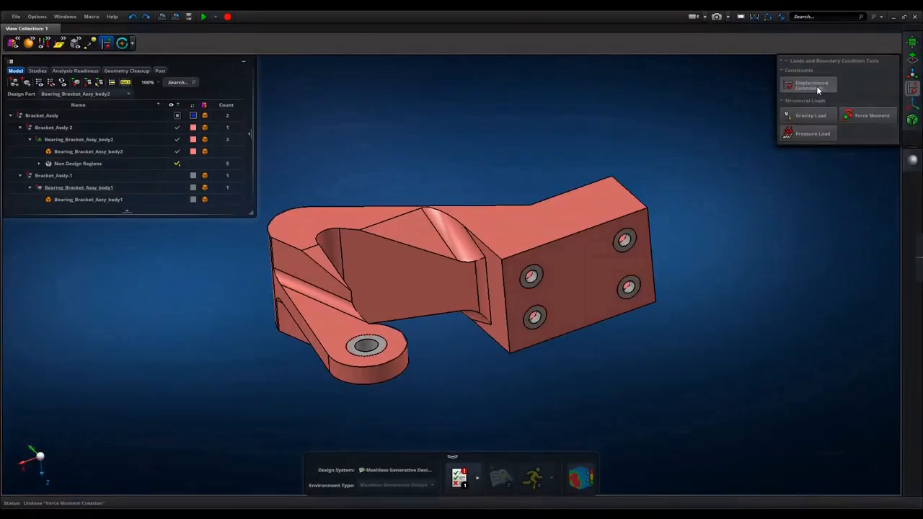
# Step: Clamp the four bolt holes and apply Fy = -100 force loads on the bearing faces
pyautogui.click(810, 84)
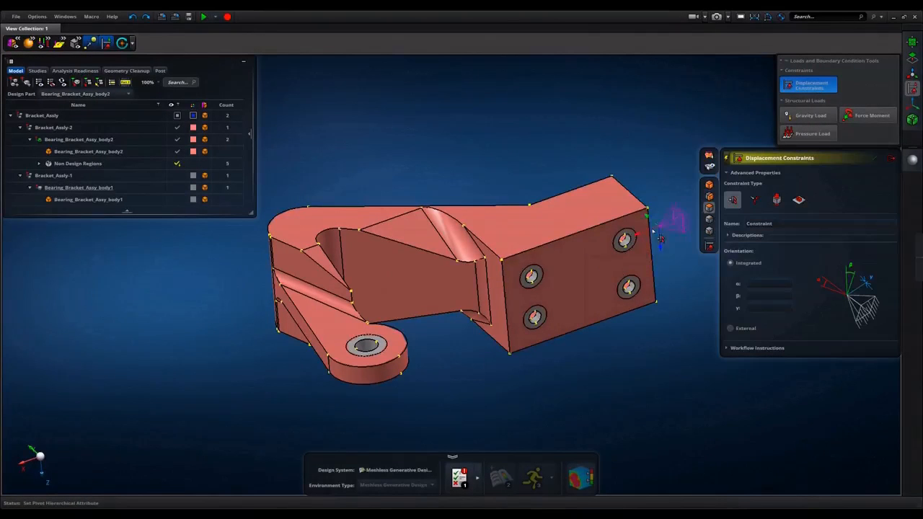
pyautogui.click(628, 289)
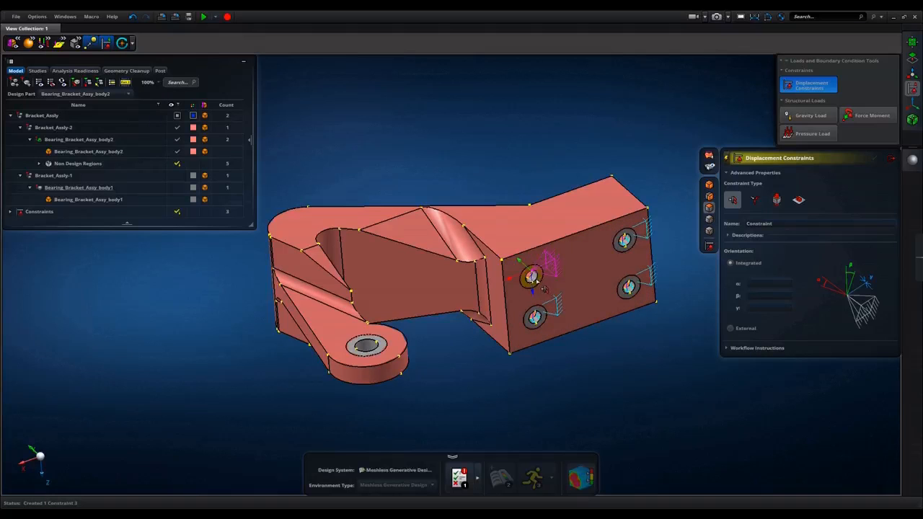
pyautogui.click(891, 158)
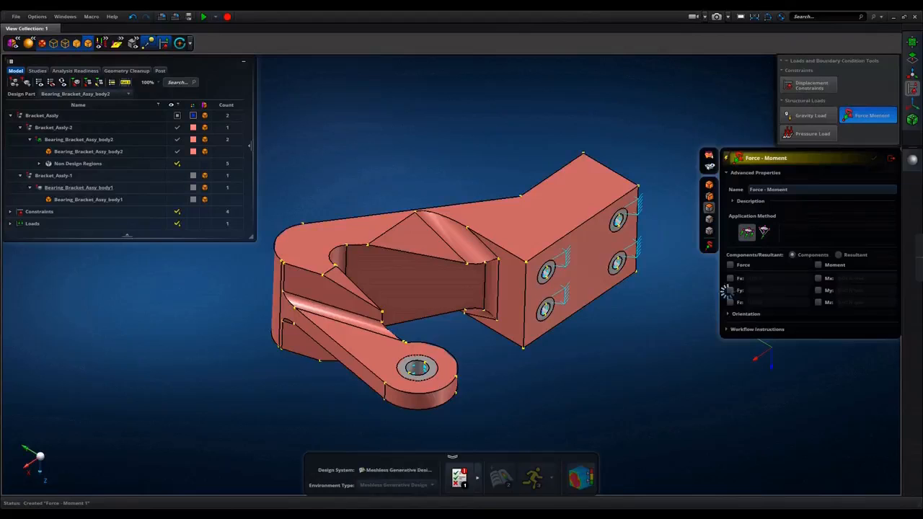
pyautogui.write('-100')
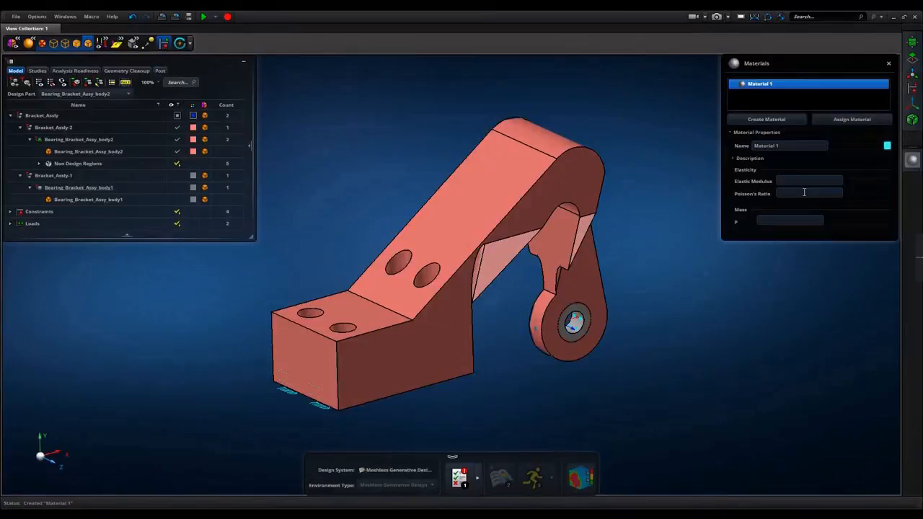
# Step: Assign Material 1 (modulus 210000 MPa, Poisson 0.3) to the bracket body
pyautogui.write('210000')
pyautogui.write('0.3')
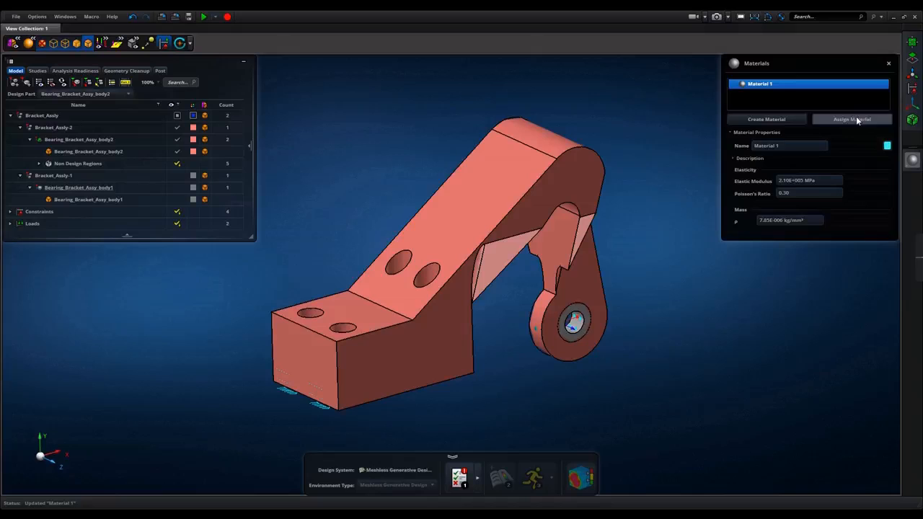
pyautogui.click(851, 119)
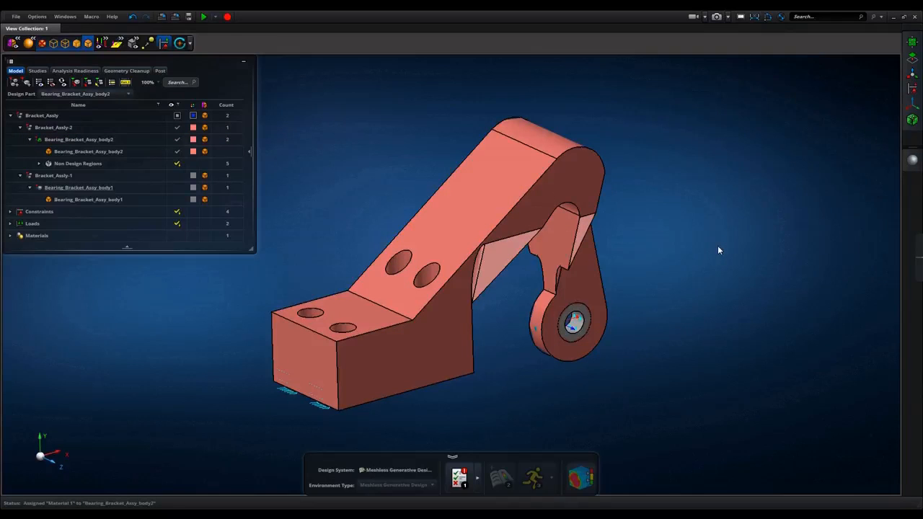
pyautogui.click(38, 71)
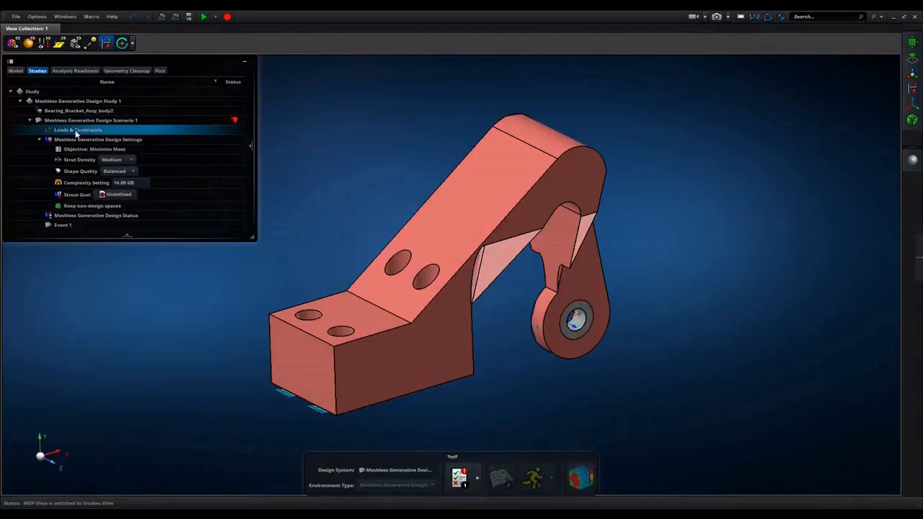
# Step: Configure loads for Event 1 and Event 2, then play the optimization iterations
pyautogui.doubleClick(78, 130)
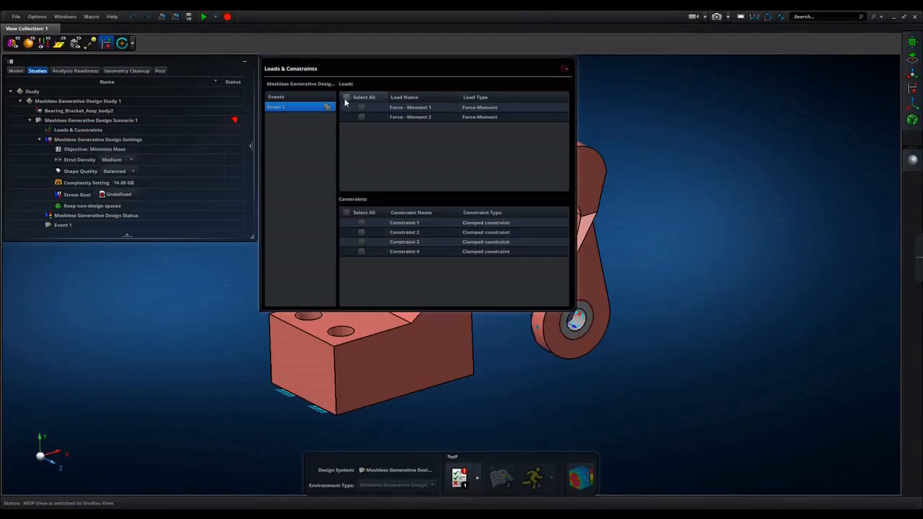
pyautogui.click(346, 97)
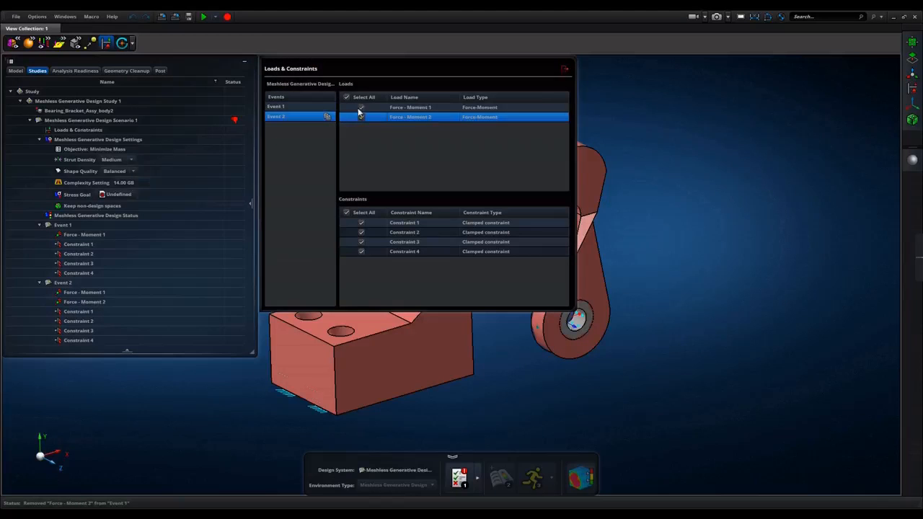
pyautogui.click(567, 68)
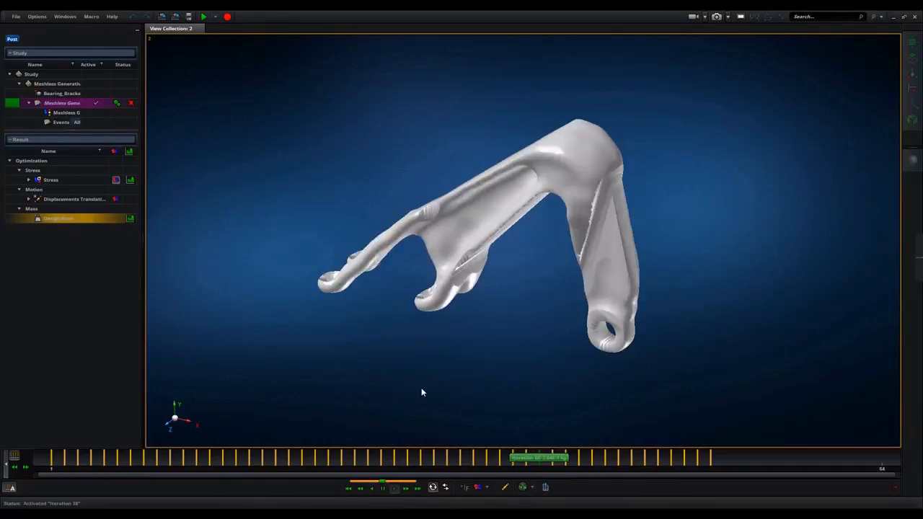
pyautogui.click(383, 489)
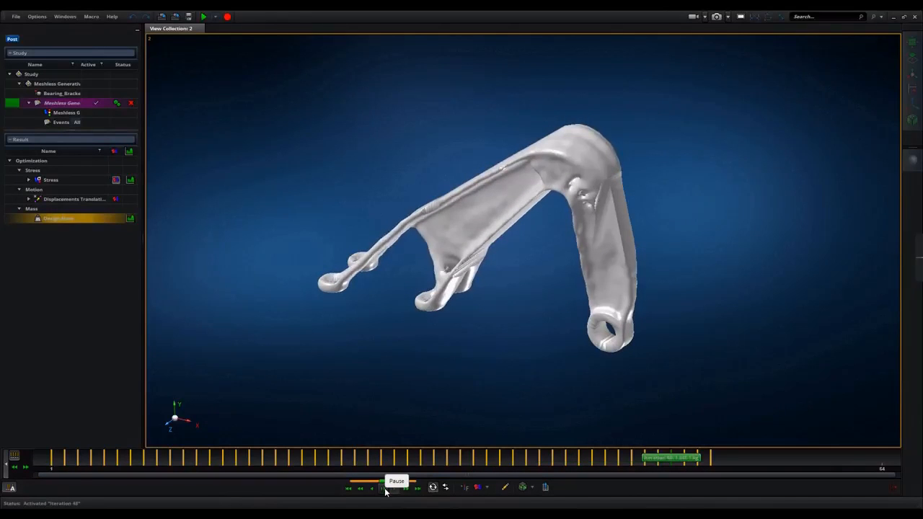
pyautogui.click(480, 488)
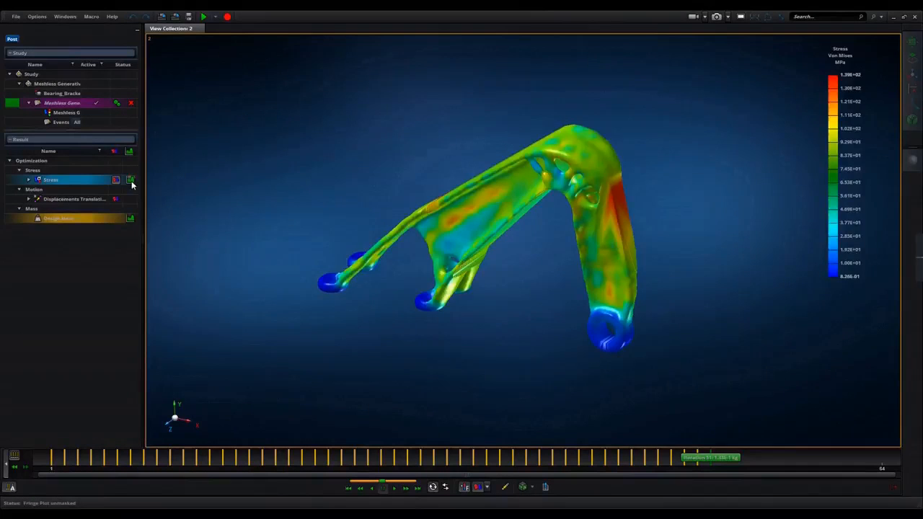
# Step: Show the mass and stress design chart, then begin the STL Binary export
pyautogui.click(132, 179)
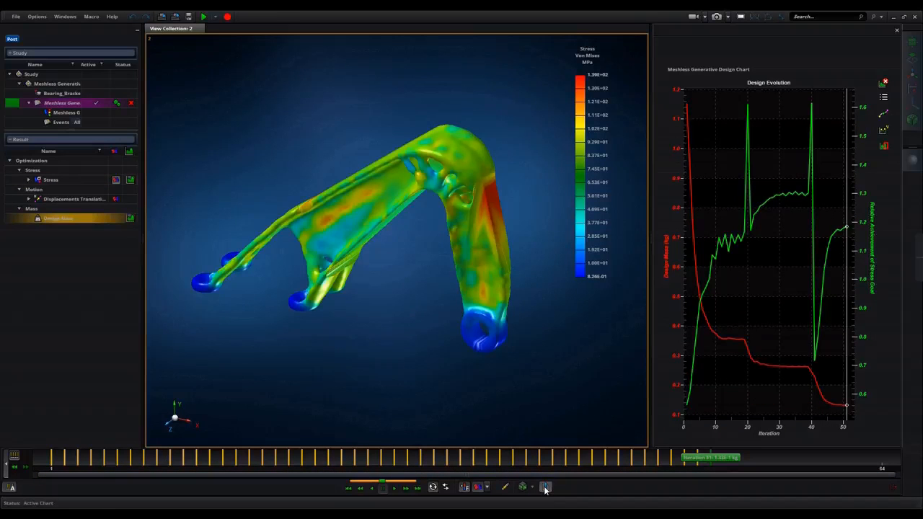
pyautogui.click(545, 486)
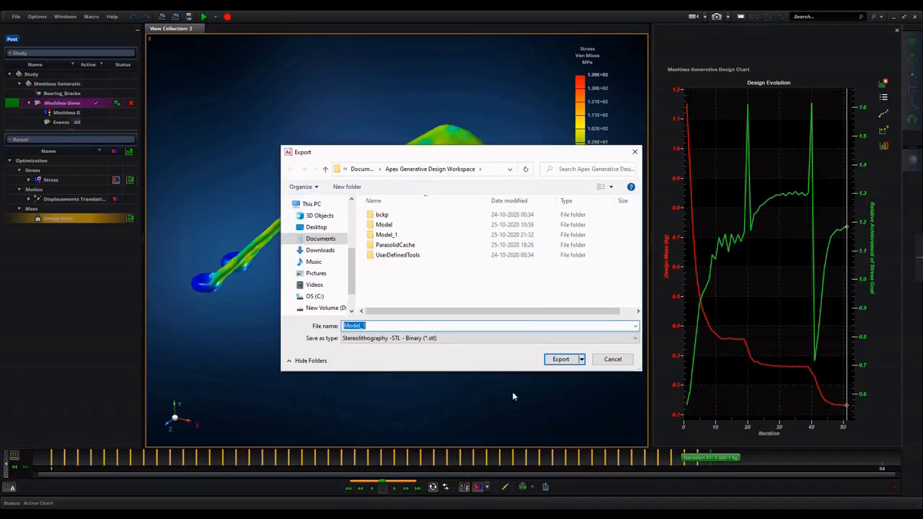